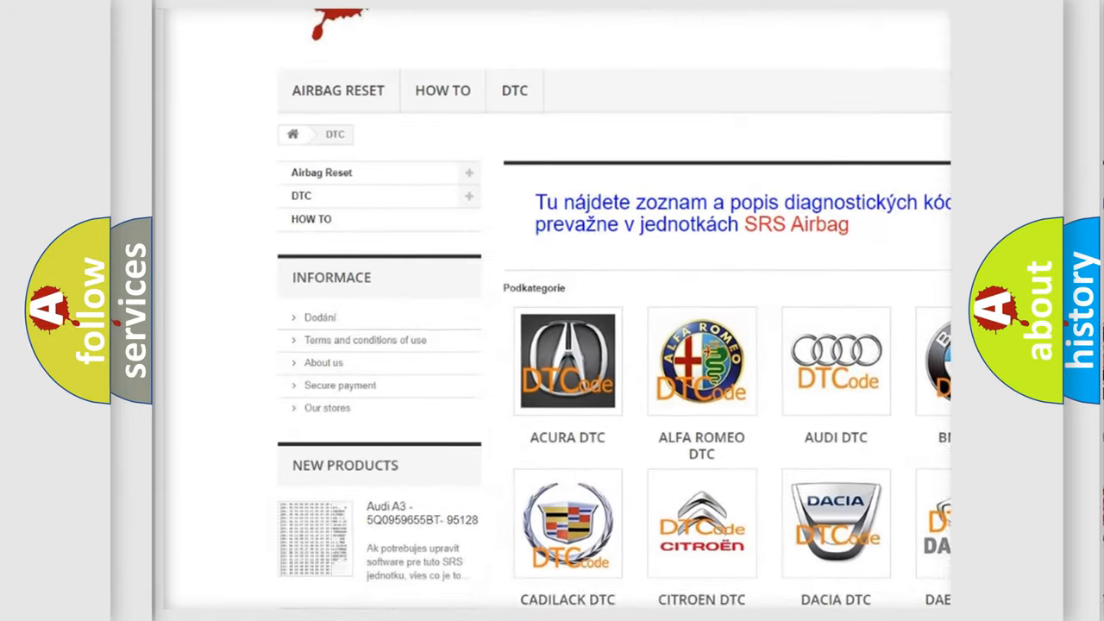
{"action": "scroll", "scroll_direction": "down", "scroll_amount": 3}
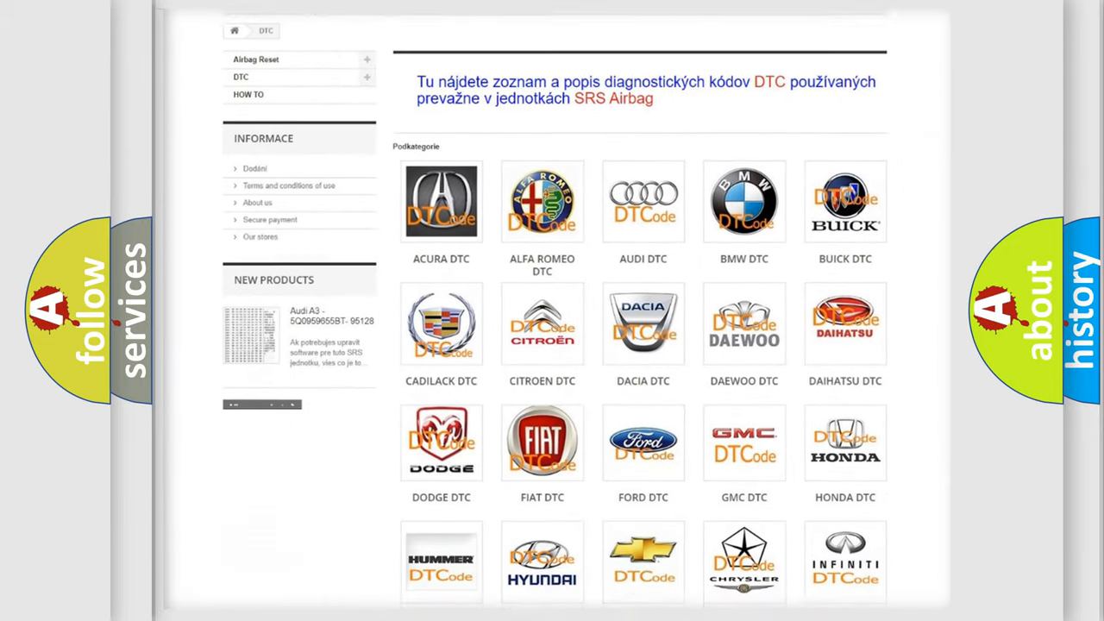
{"action": "scroll", "scroll_direction": "down", "scroll_amount": 3}
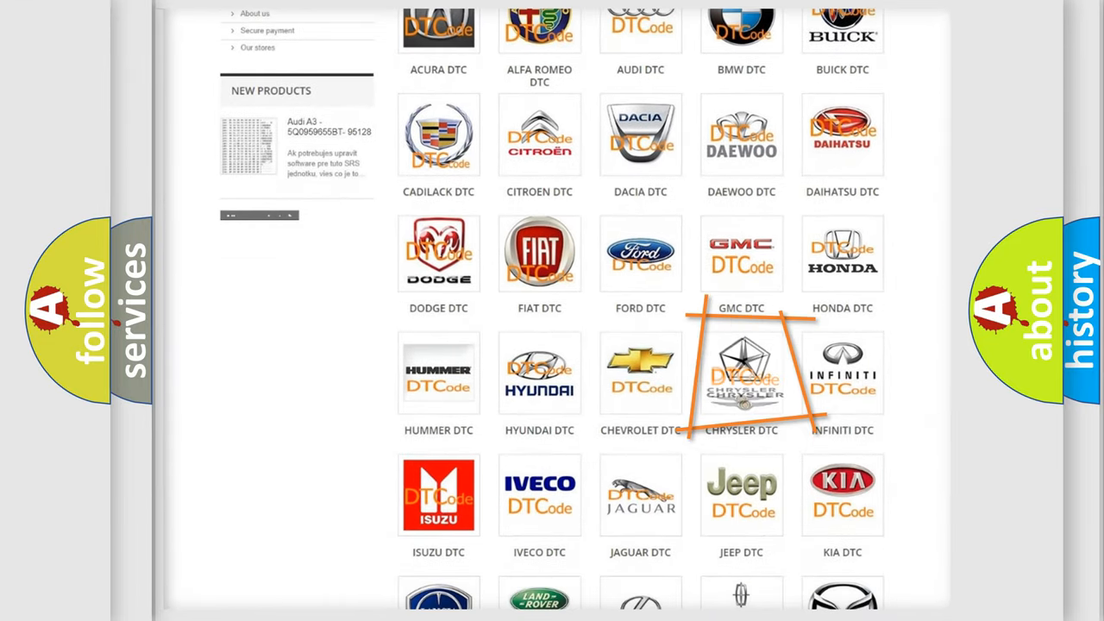